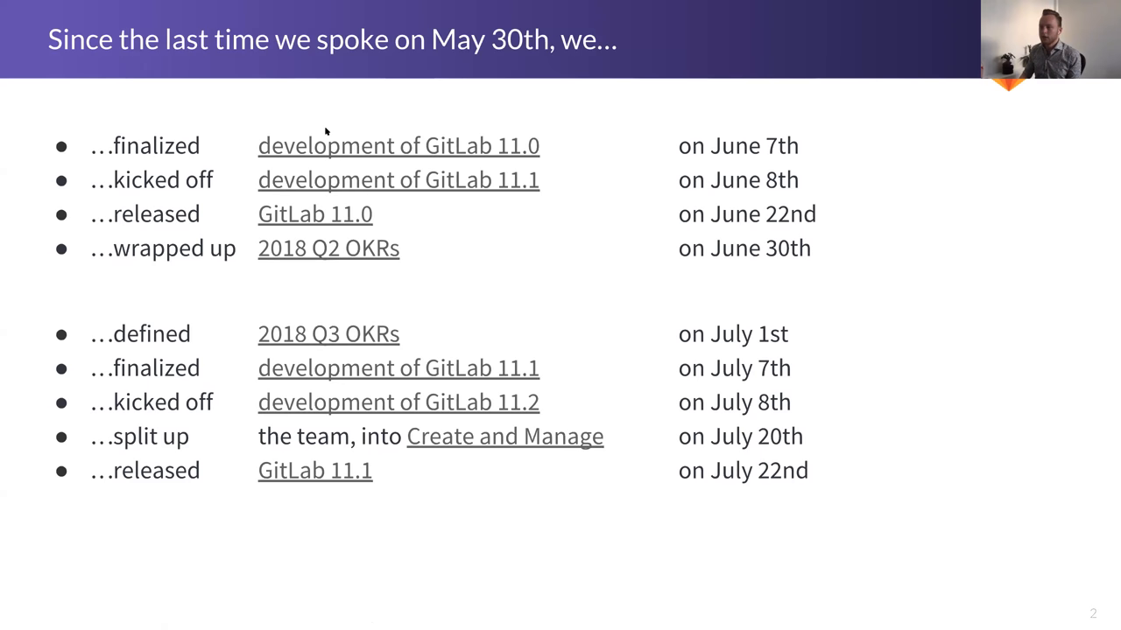
- Advance to the GitLab 11.0 (June 22nd) release slide with its features and thanks
{"action": "key", "text": "Right"}
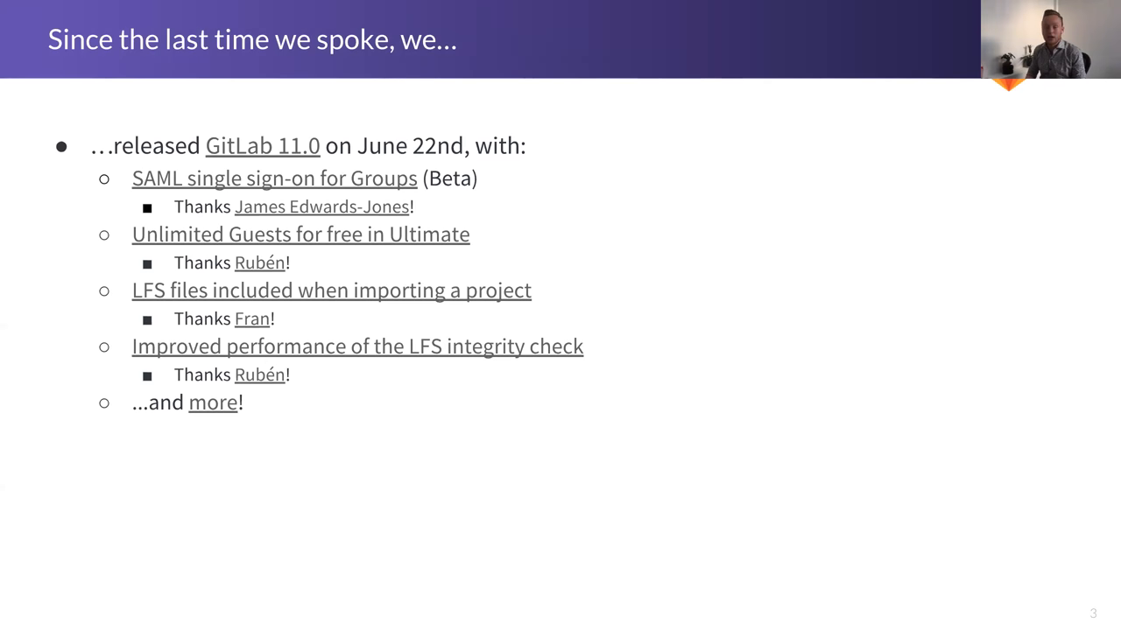
- Advance to the GitLab 11.1 July release slide listing features, bug fixes and contributors
{"action": "key", "text": "Right"}
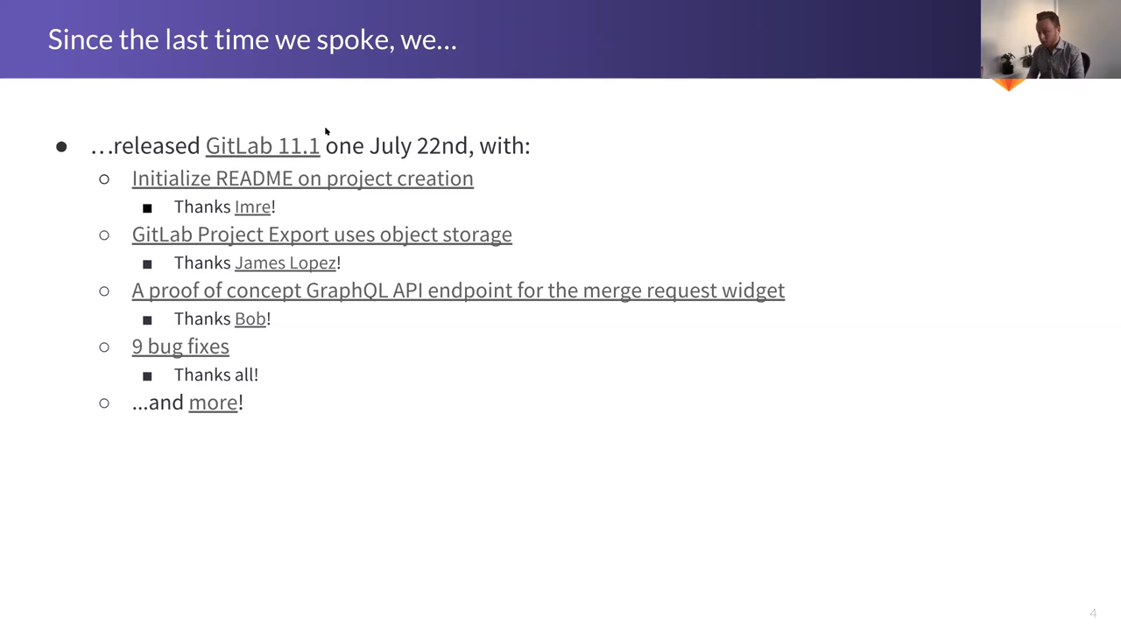
- Advance to slide 5 on kicking off GitLab 11.2 development on July 8th
{"action": "key", "text": "Right"}
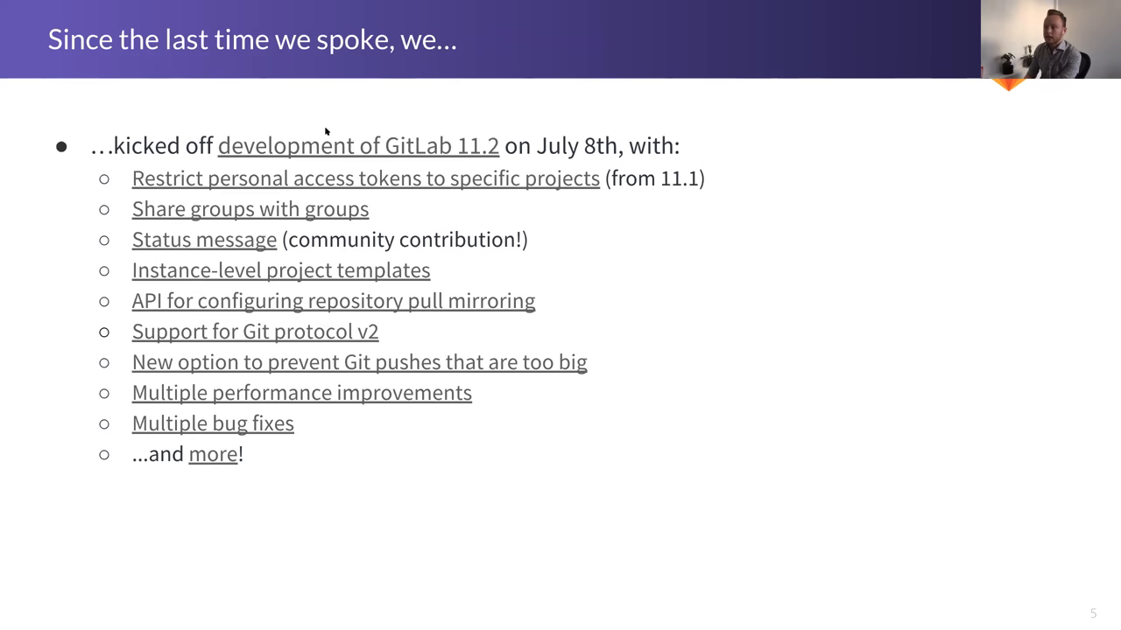
- Advance to slide 6 on splitting Platform into Create and Manage teams
{"action": "key", "text": "Right"}
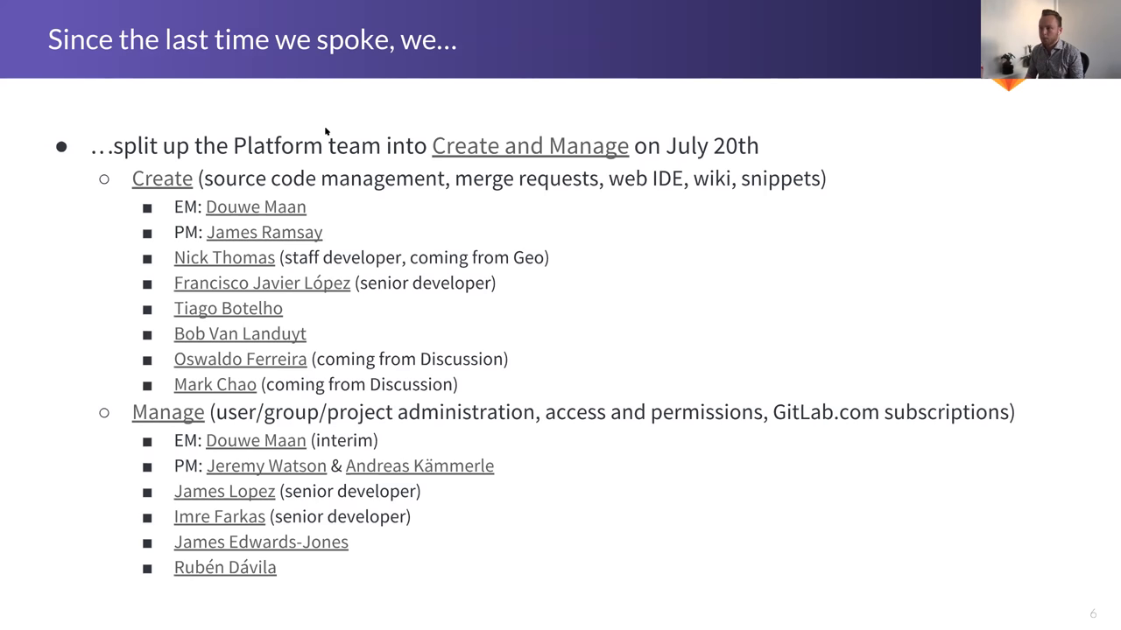
{"action": "key", "text": "Right"}
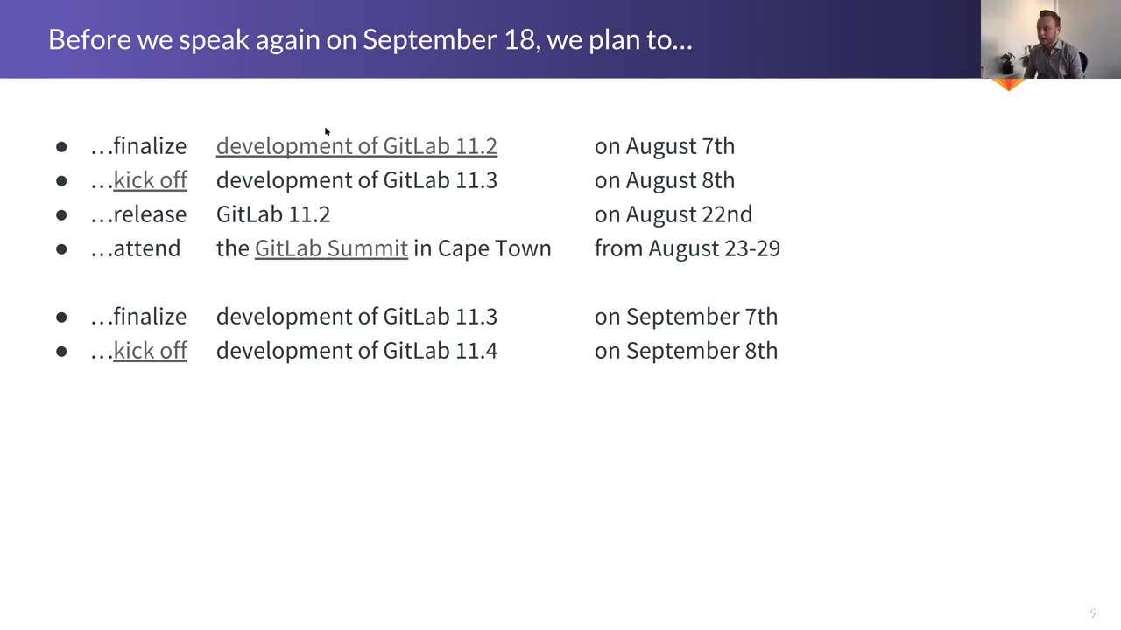
{"action": "key", "text": "Right"}
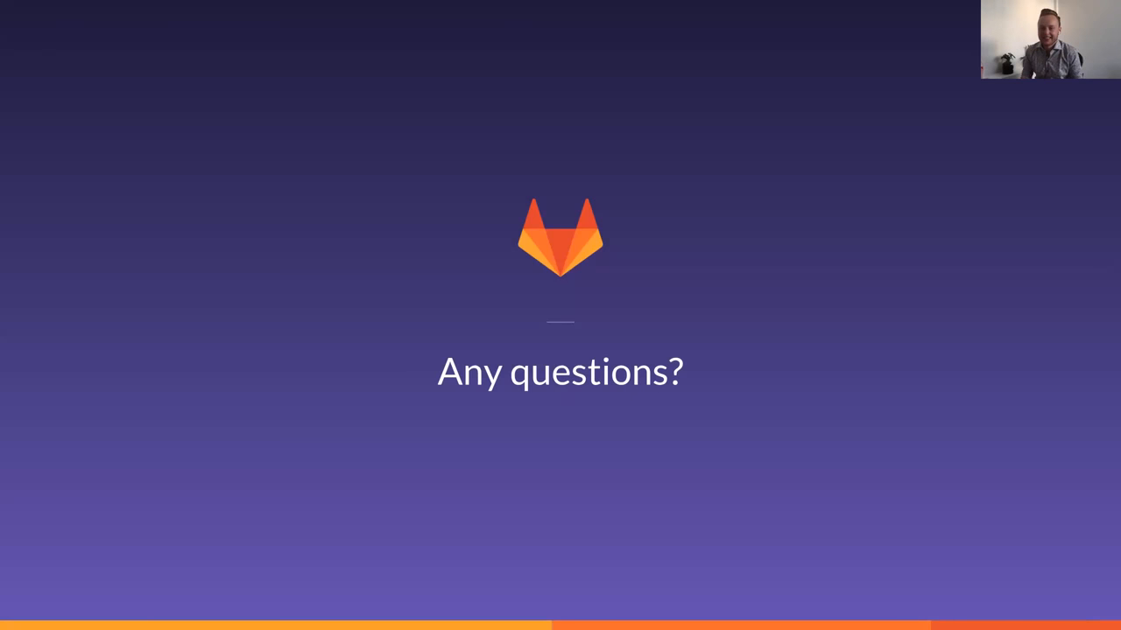
{"action": "mouse_move", "coordinate": [357, 211]}
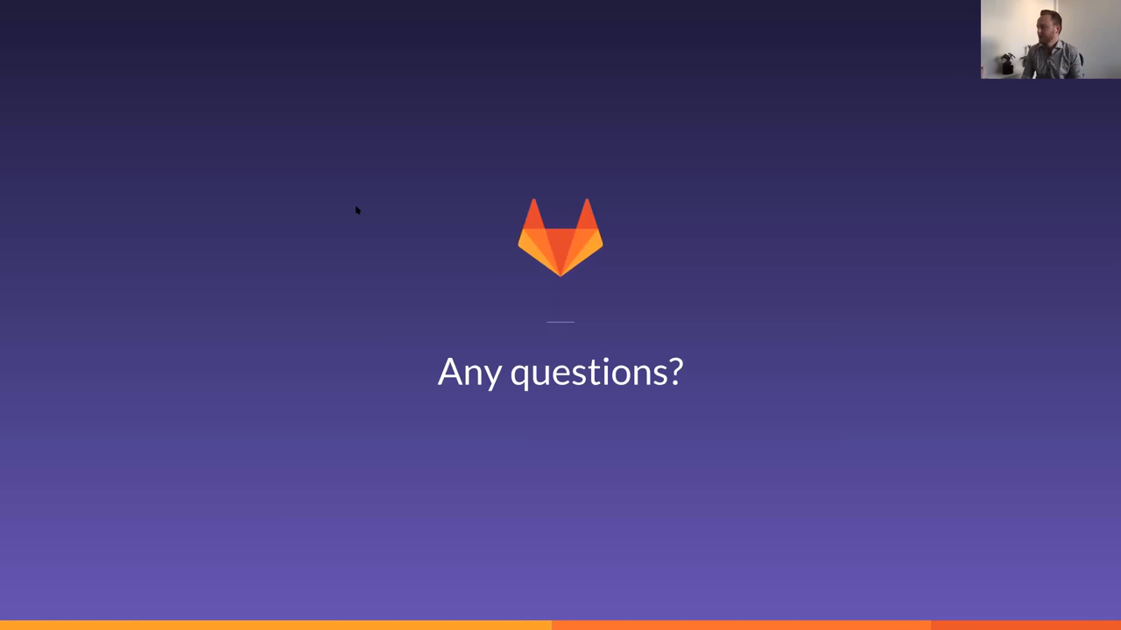